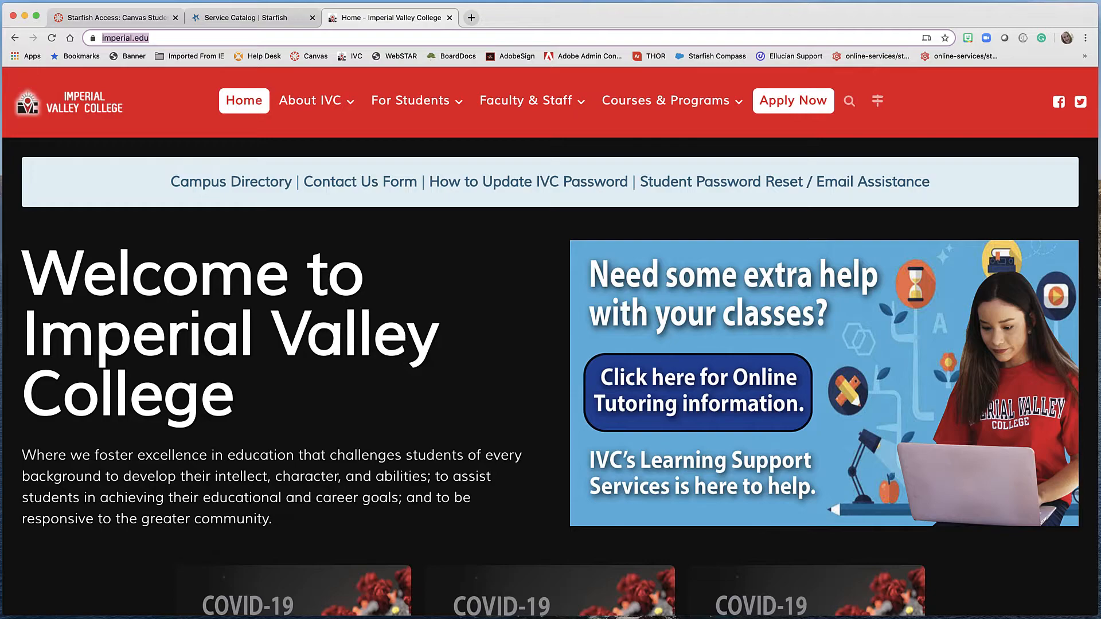
mouse_move(1061, 74)
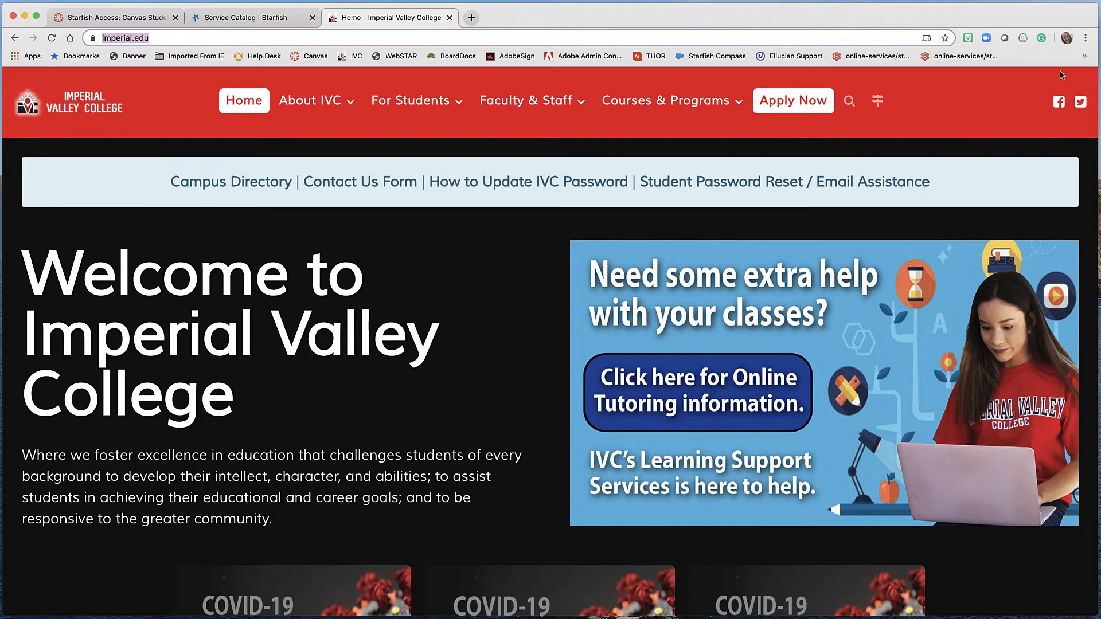
- Open the For Students menu on the IVC homepage to reveal the DegreeWorks link
click(410, 101)
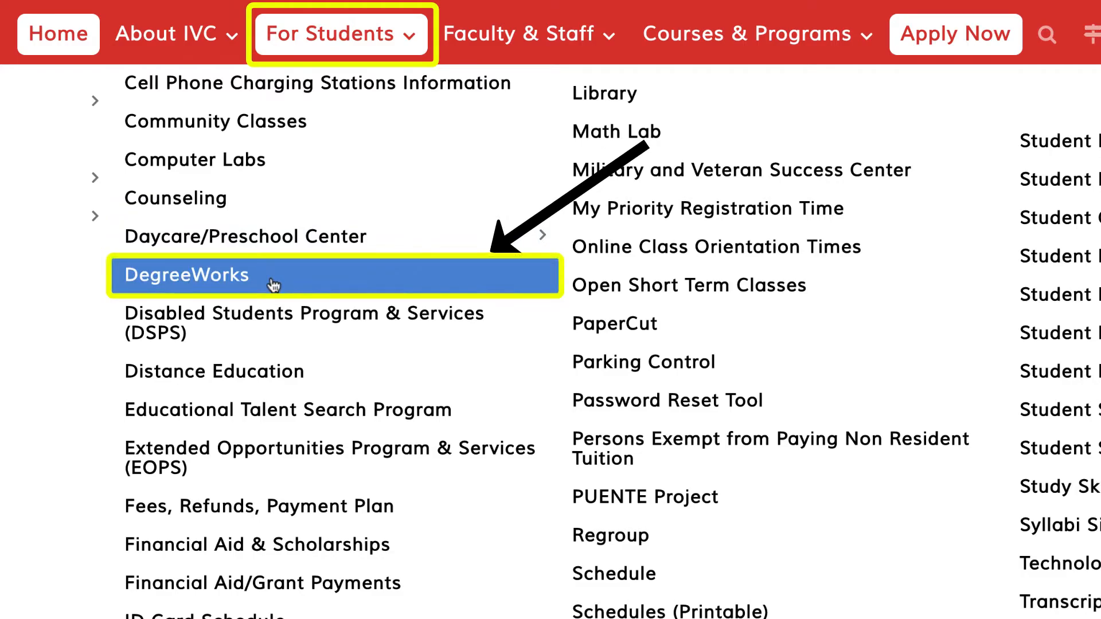
- Follow the DegreeWorks link and sign in to the IVC Student Portal
click(186, 276)
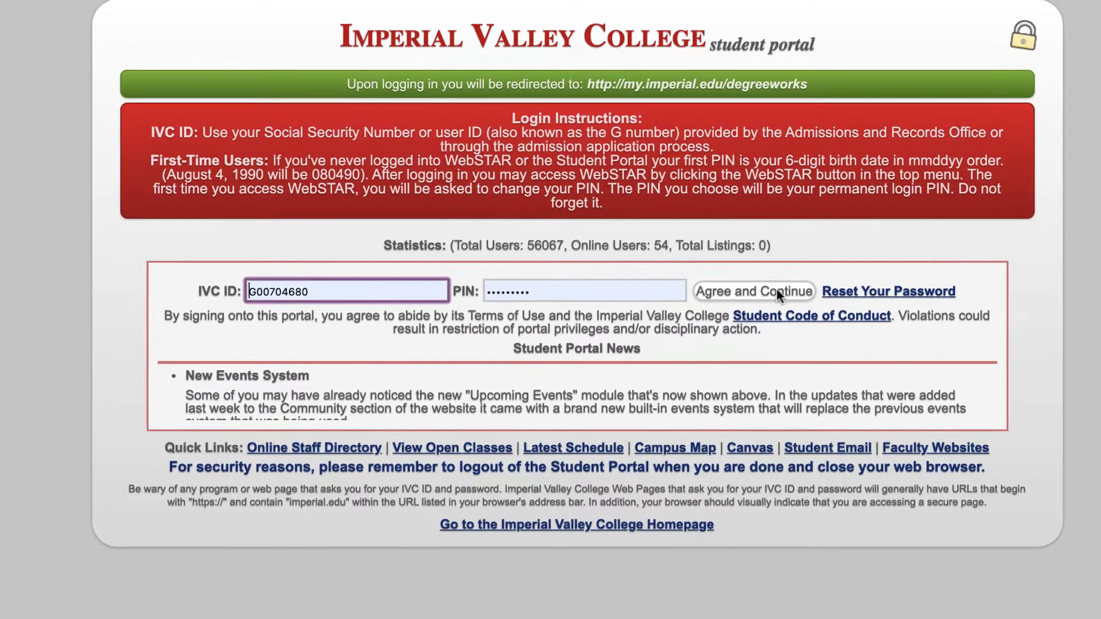
click(754, 291)
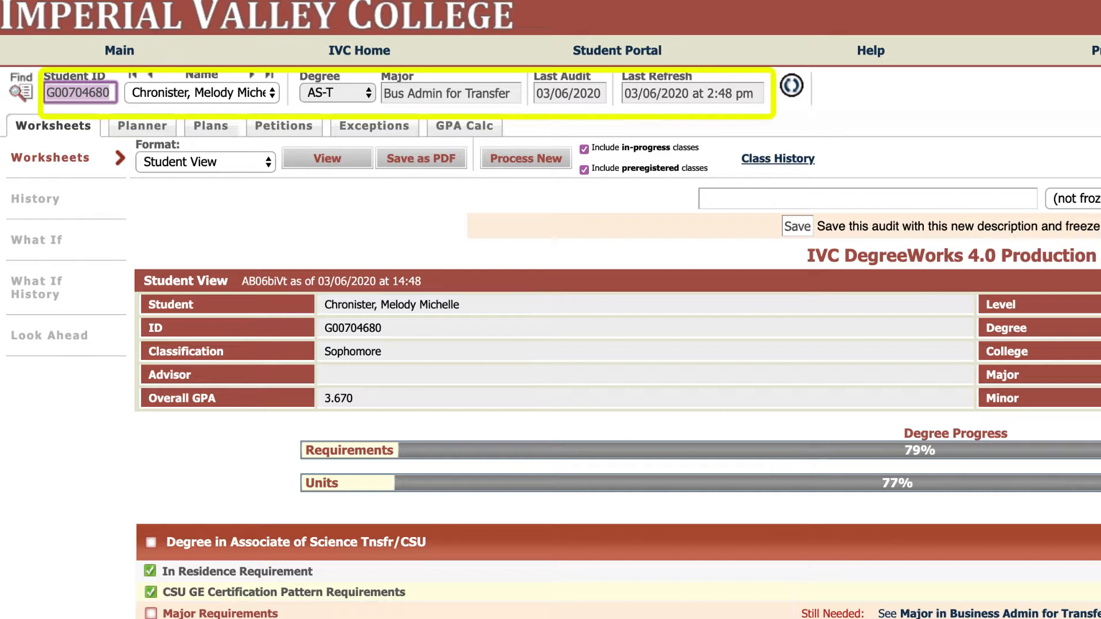
click(793, 89)
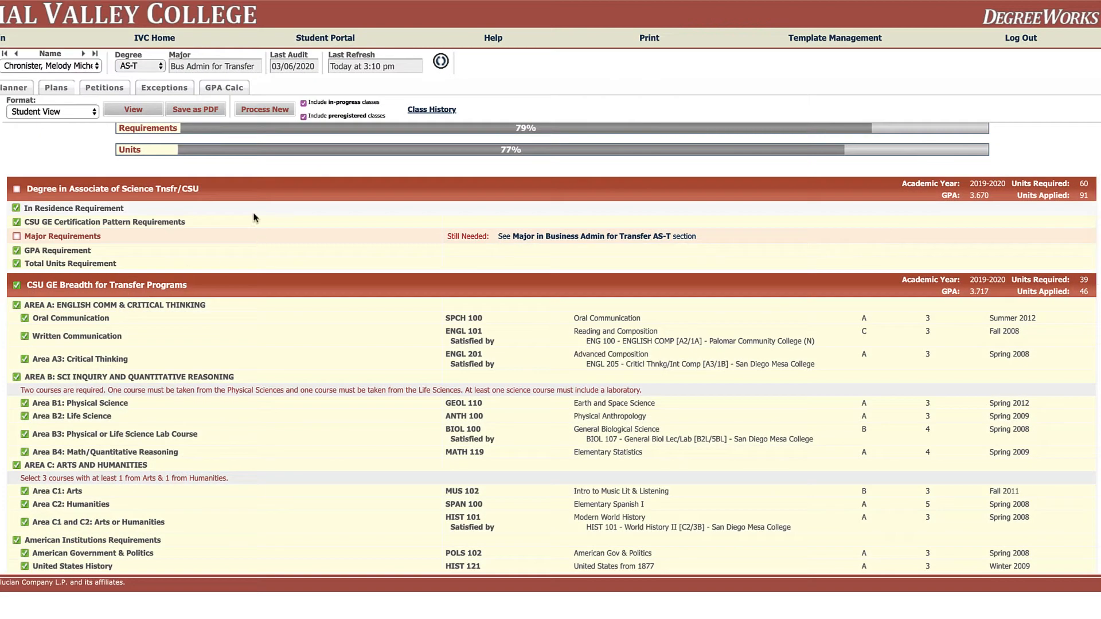
mouse_move(198, 257)
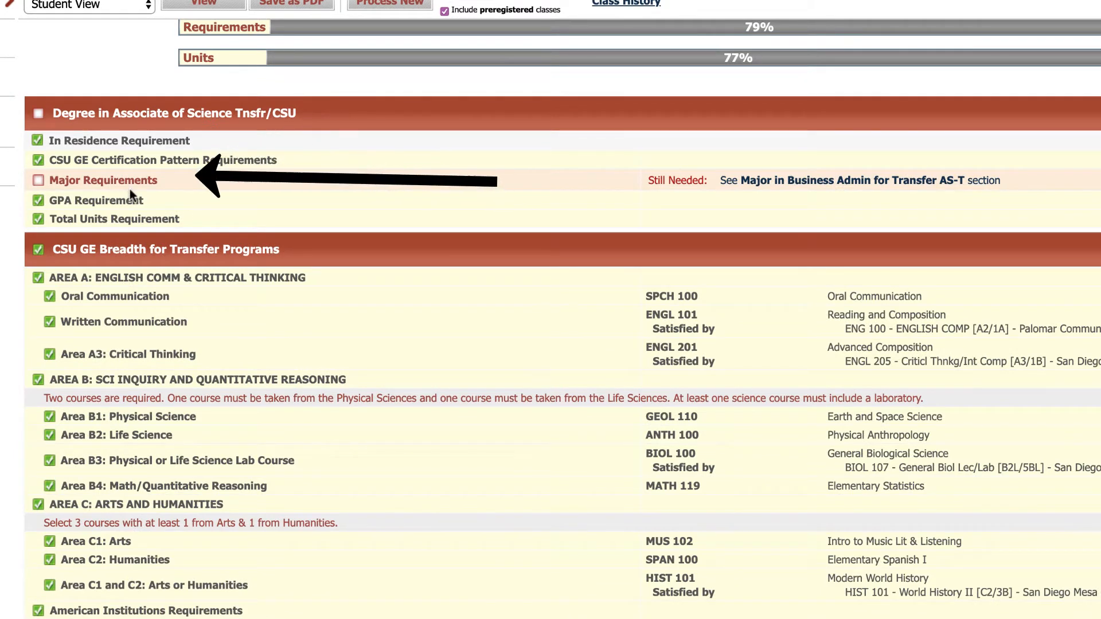
mouse_move(166, 187)
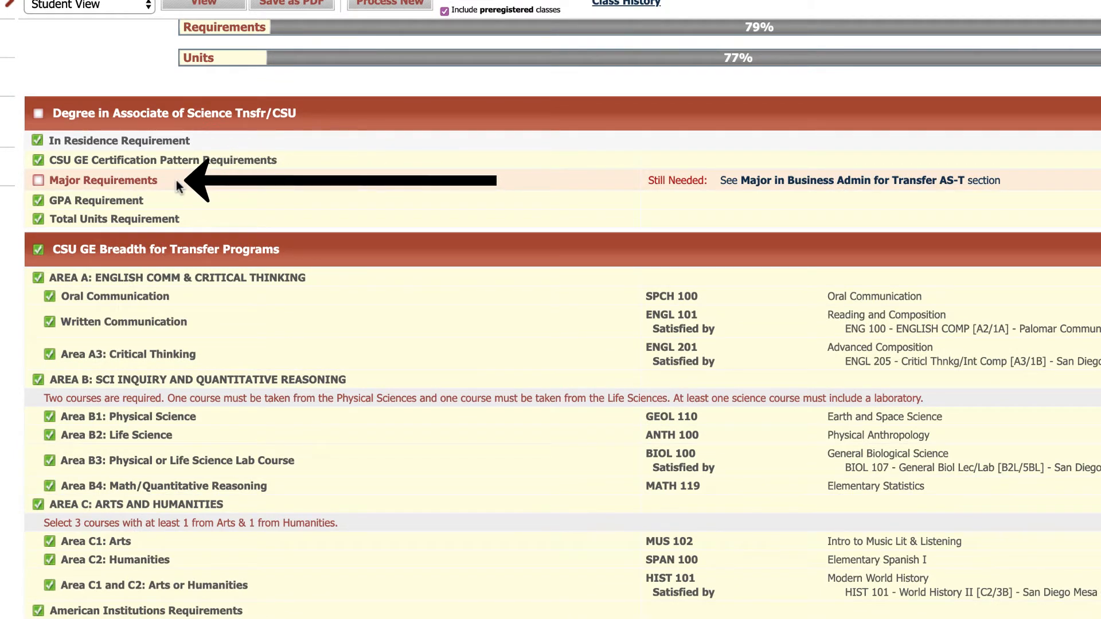
scroll(down, 3)
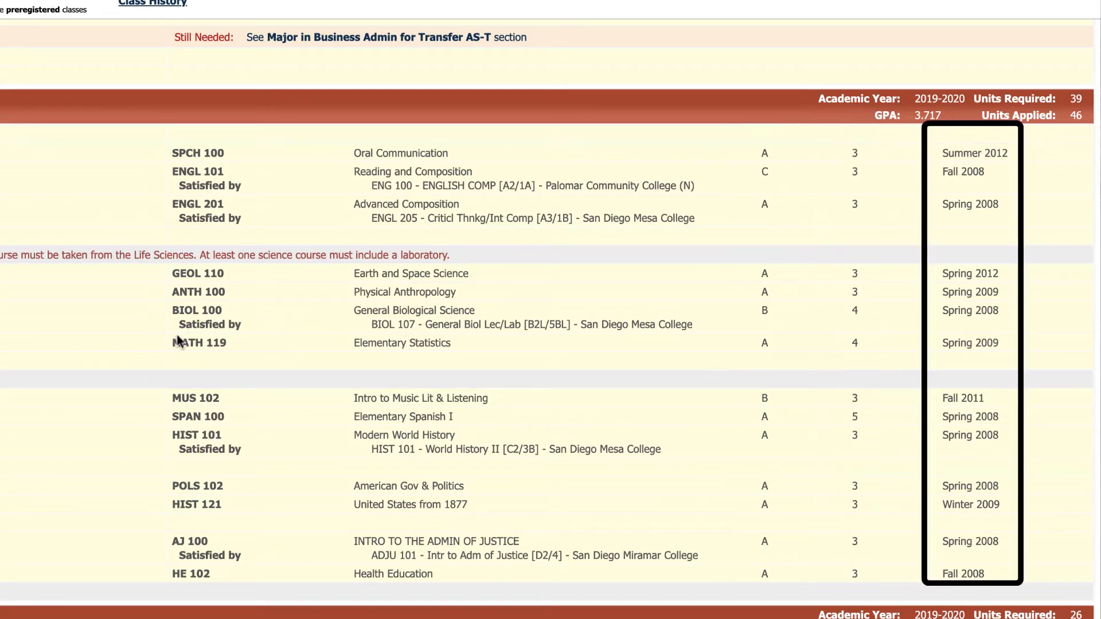
scroll(down, 3)
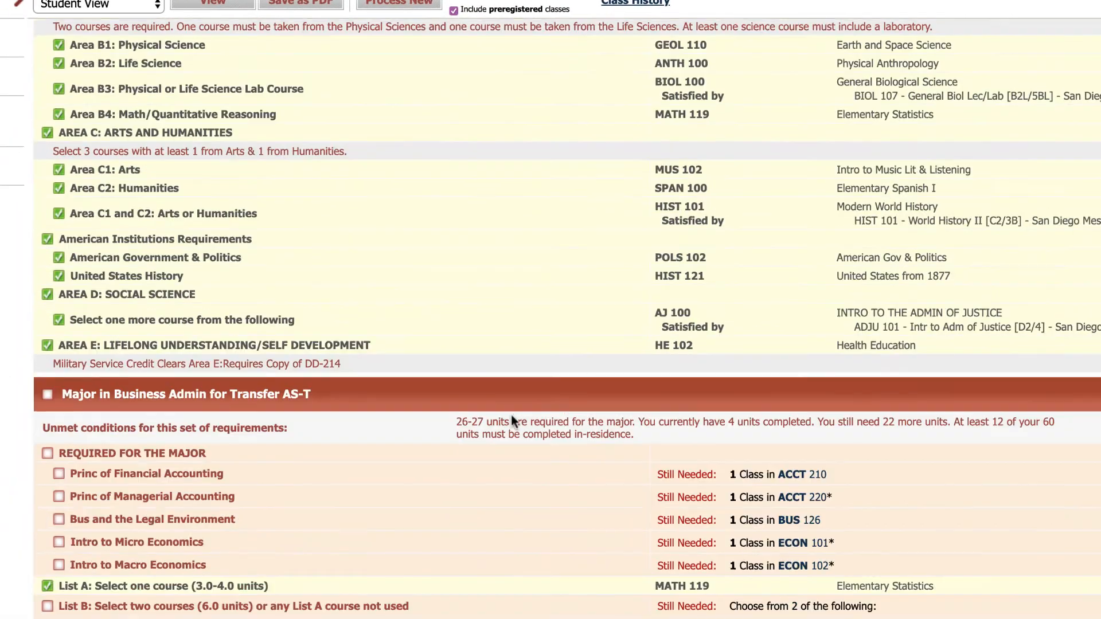
scroll(down, 3)
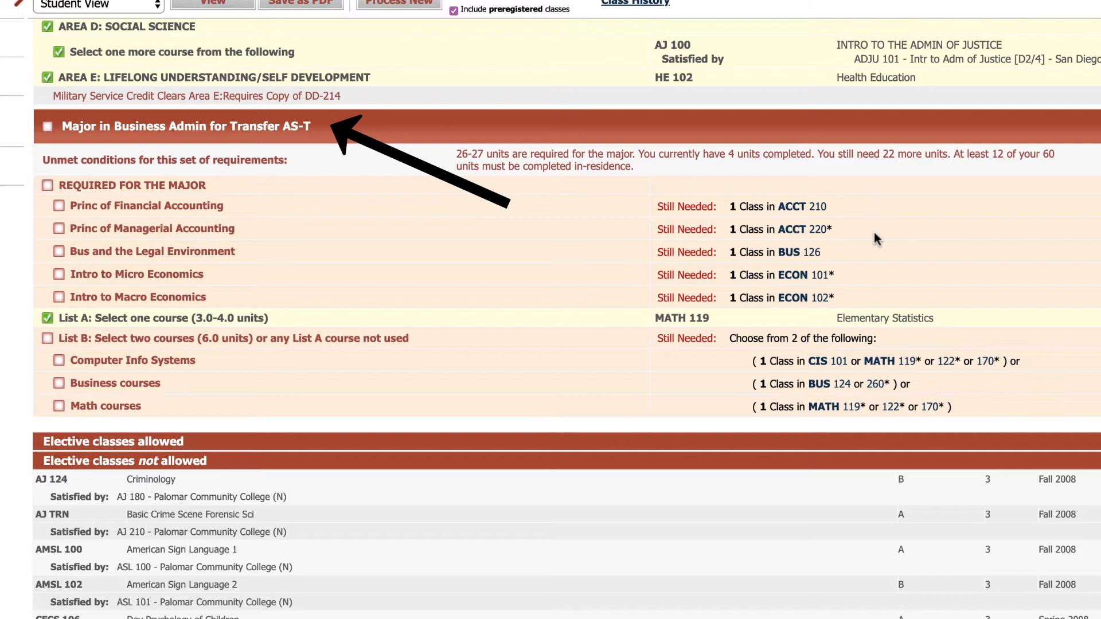
mouse_move(620, 237)
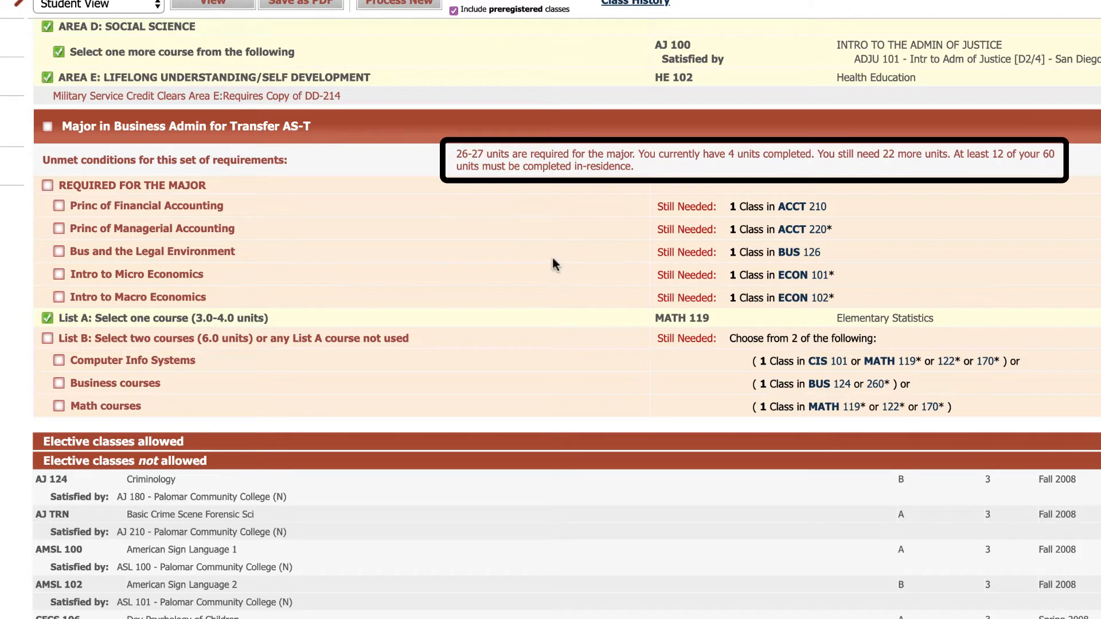
mouse_move(295, 302)
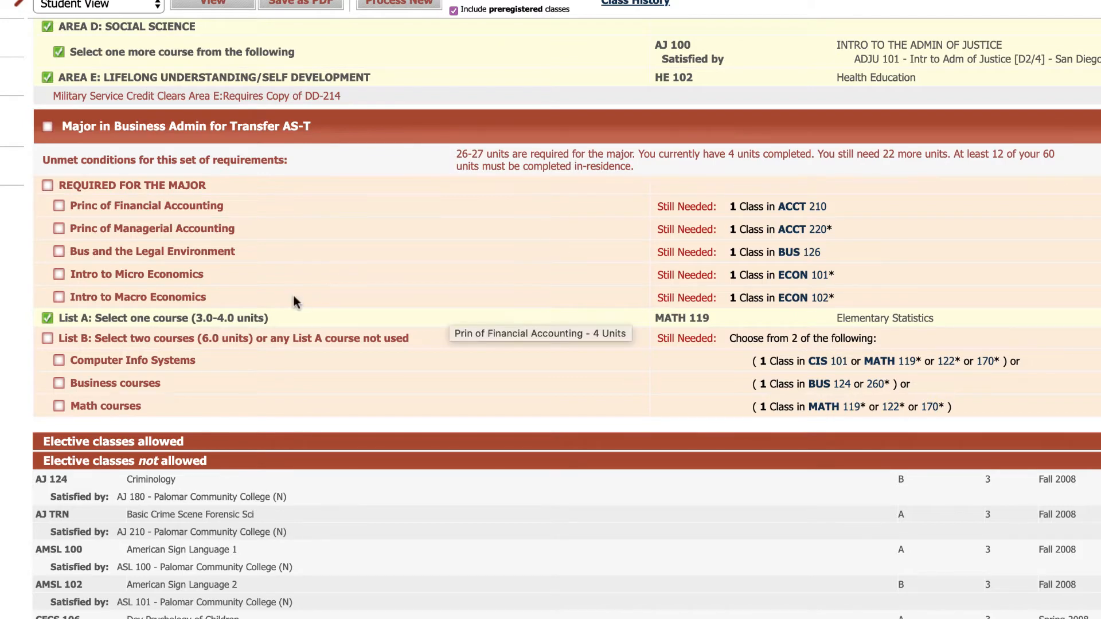
scroll(down, 3)
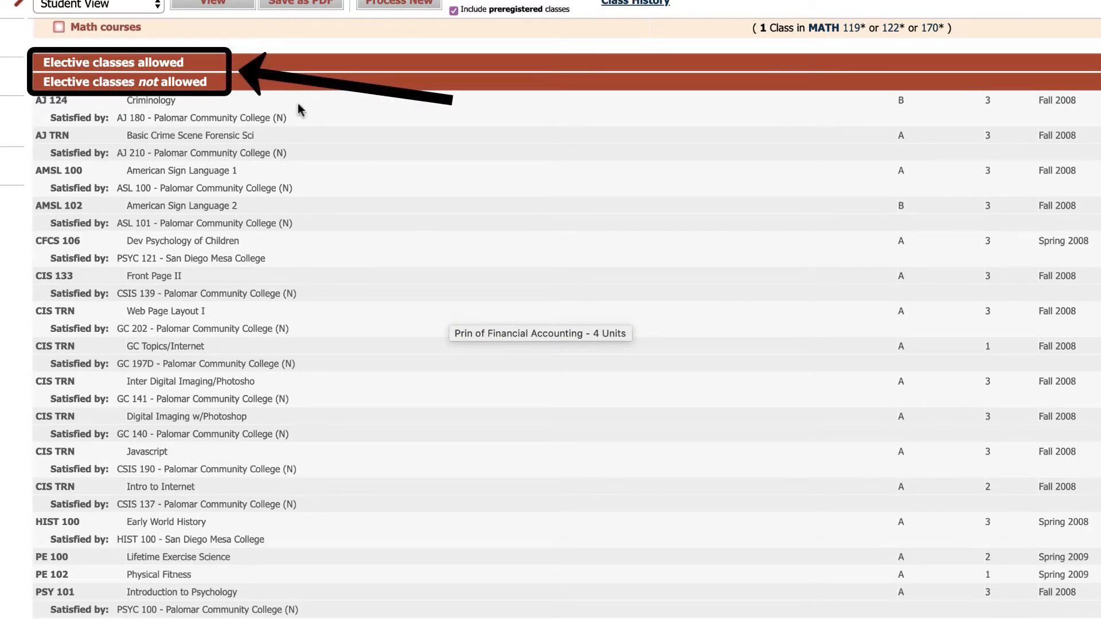
mouse_move(366, 113)
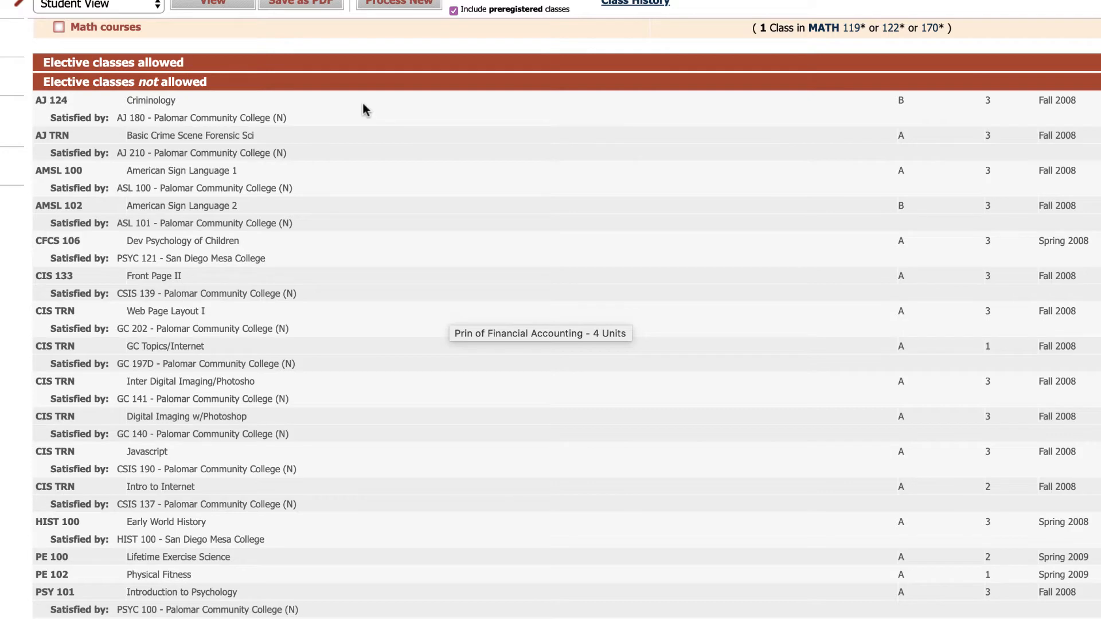
scroll(down, 3)
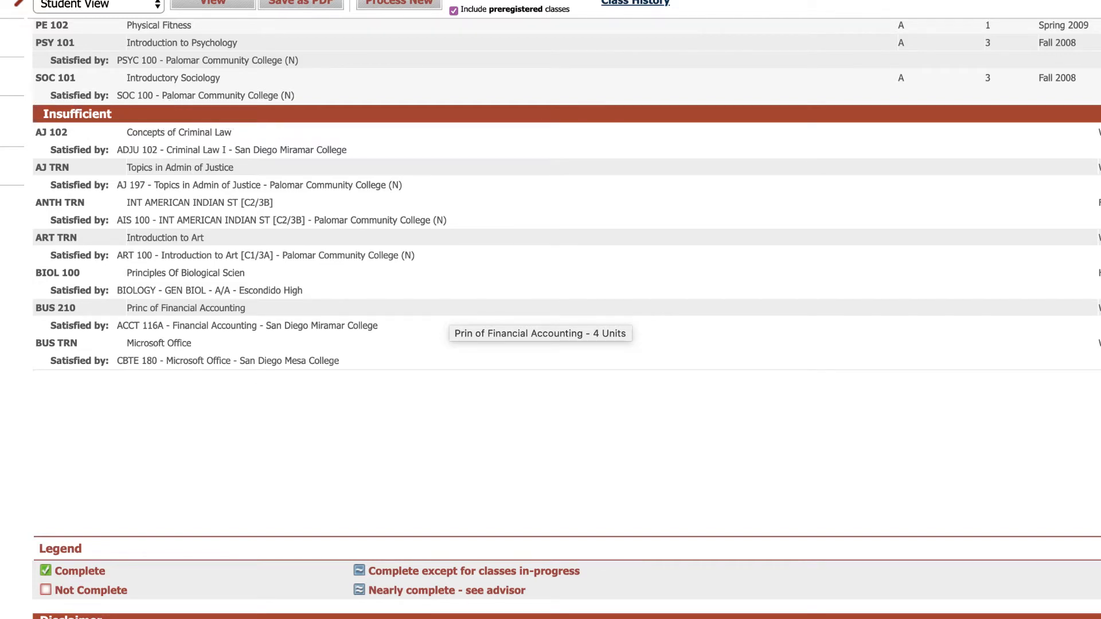
scroll(down, 3)
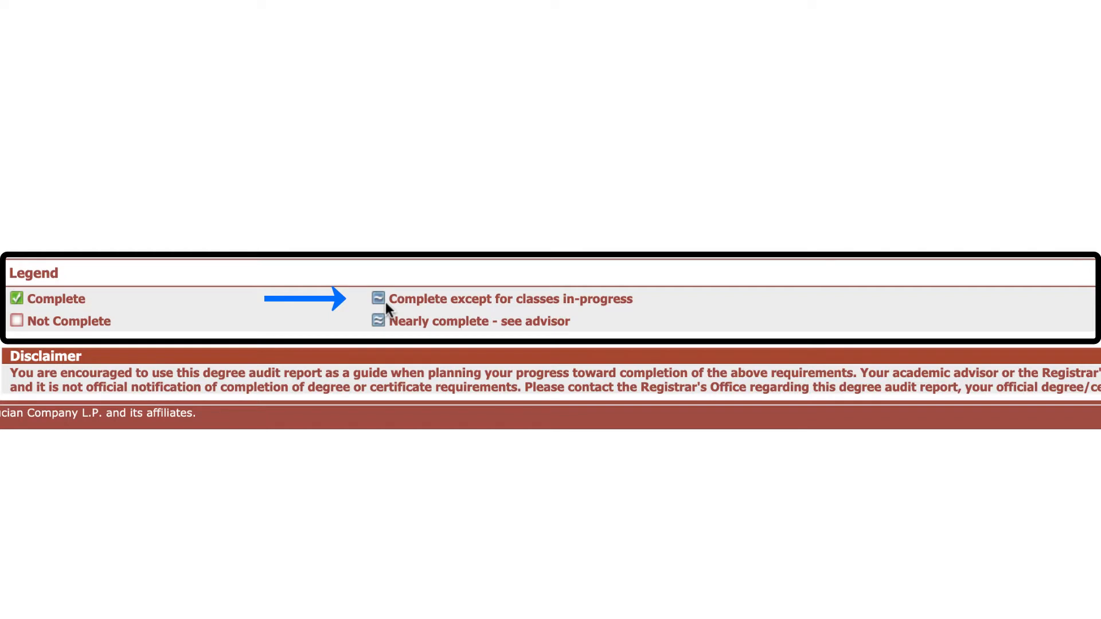
mouse_move(526, 264)
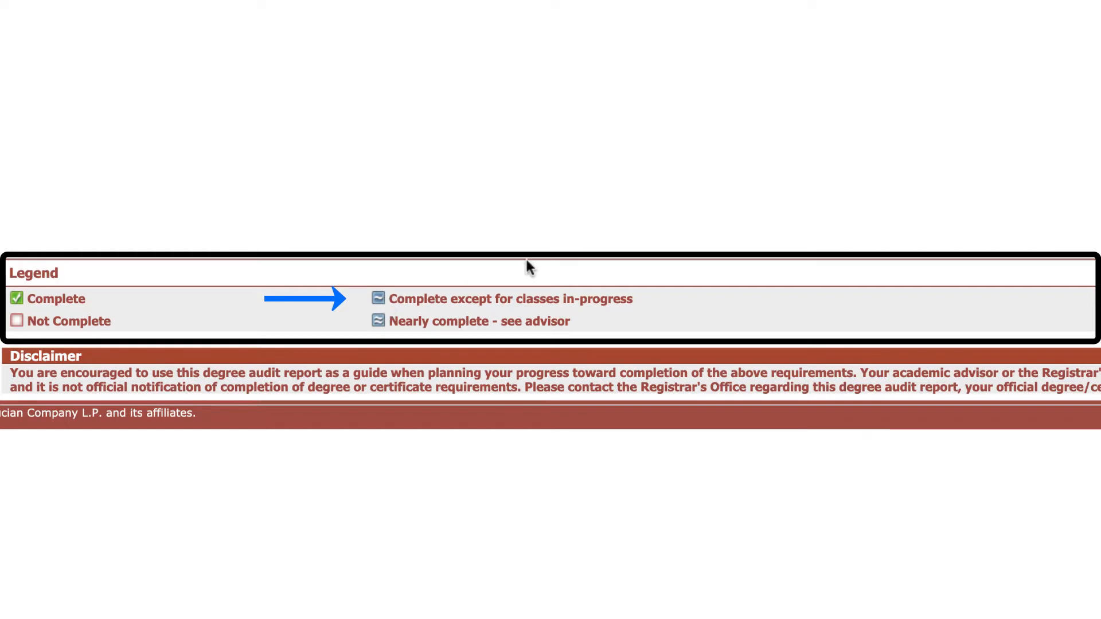
mouse_move(397, 340)
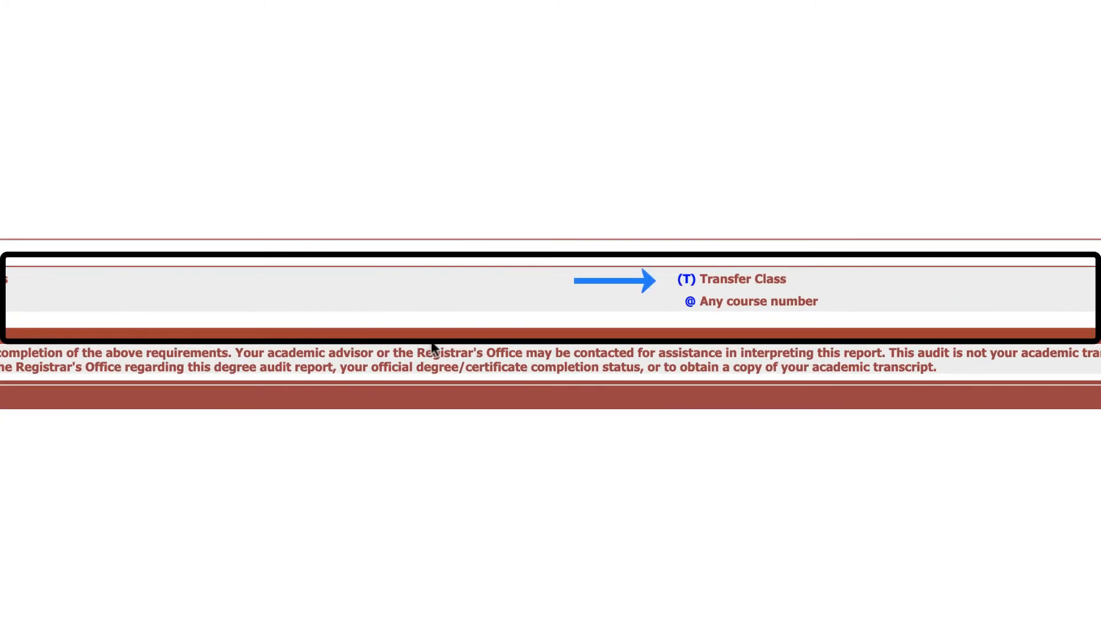
mouse_move(676, 301)
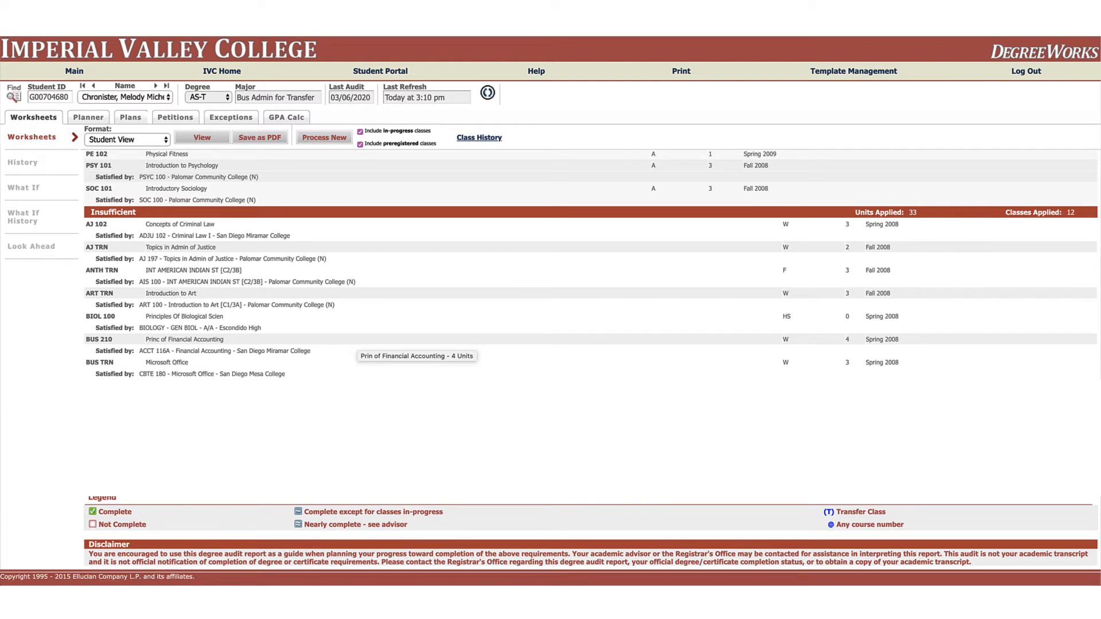
mouse_move(116, 322)
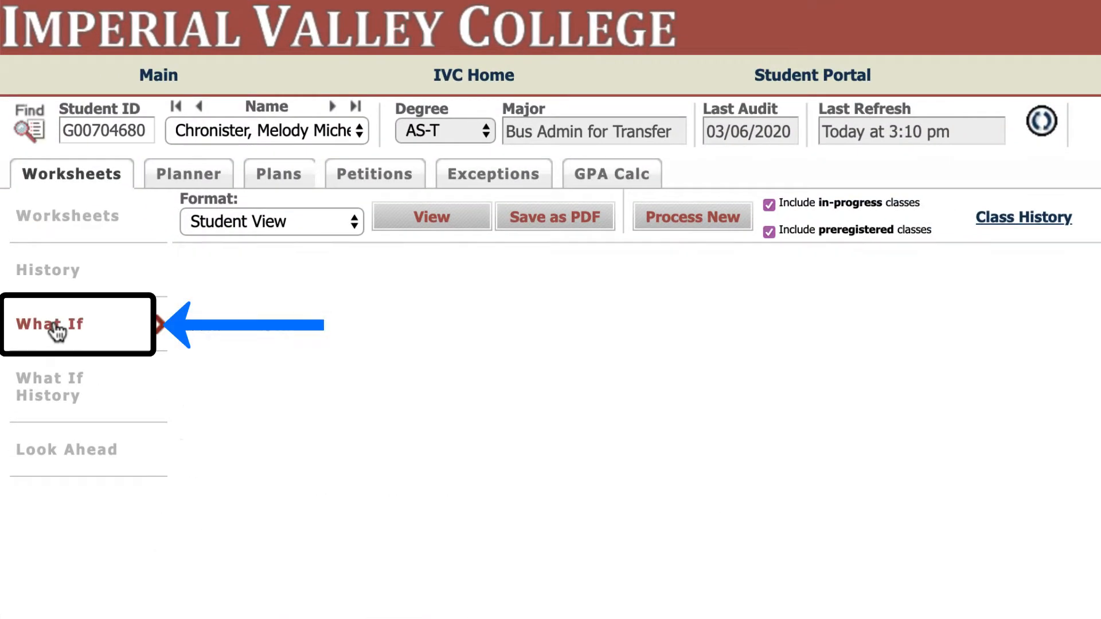
- Start a What-If audit with academic year 2020-2021
click(52, 324)
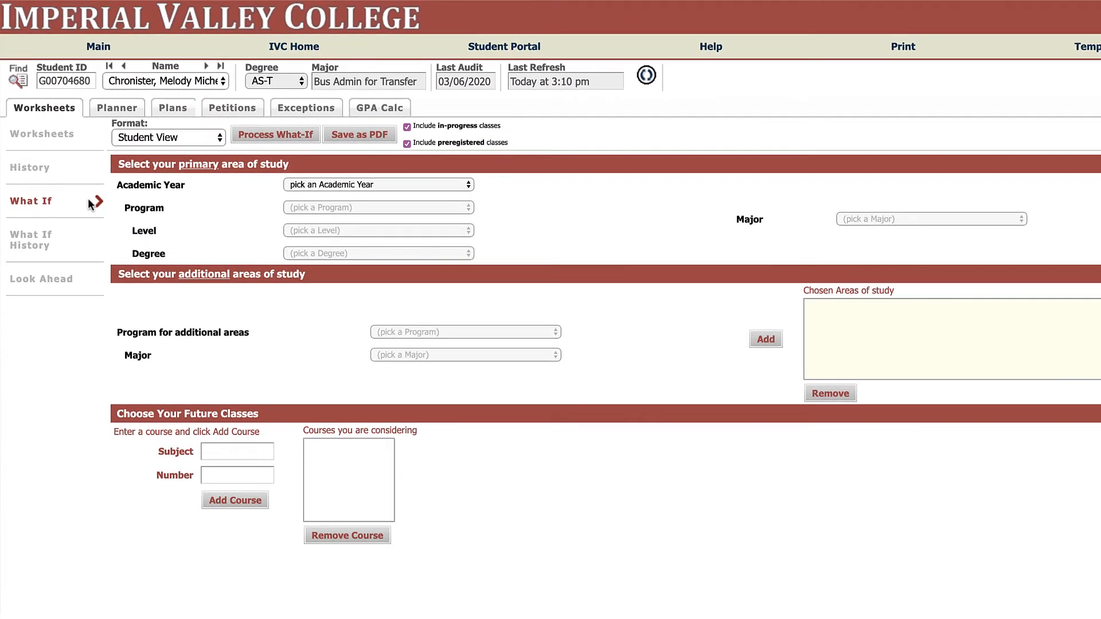
click(378, 184)
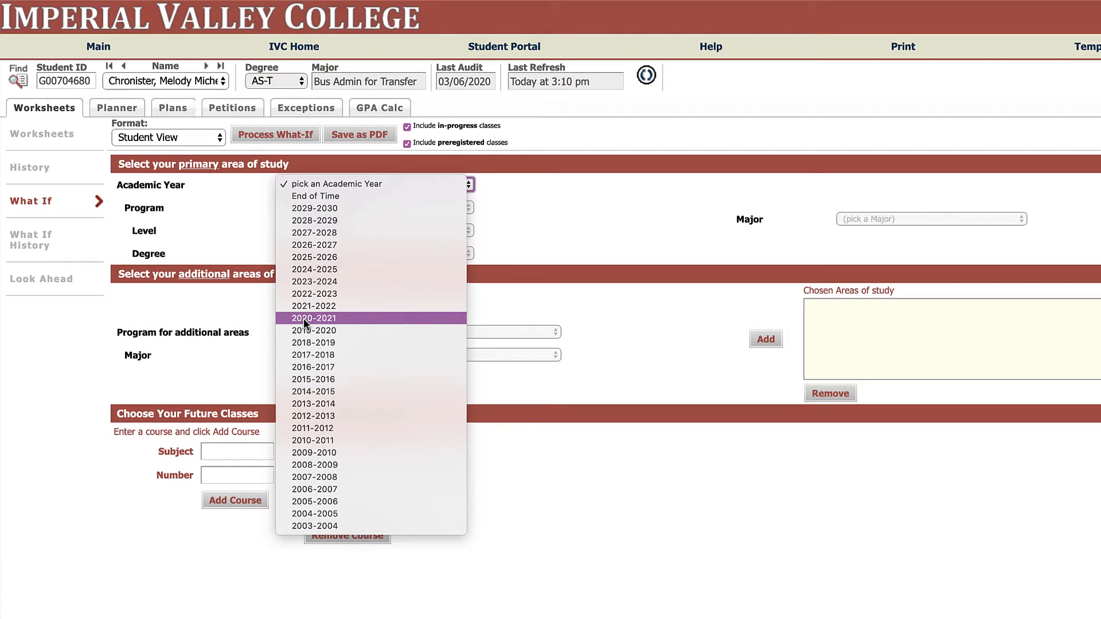
click(313, 318)
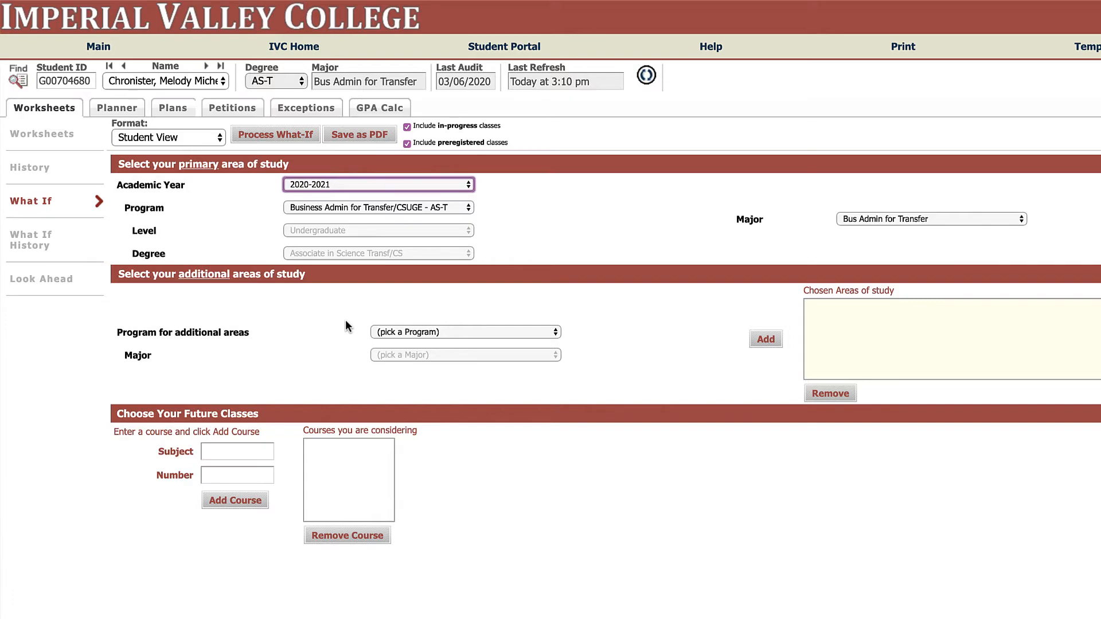
- Choose Social Science - AA as the primary program
click(465, 331)
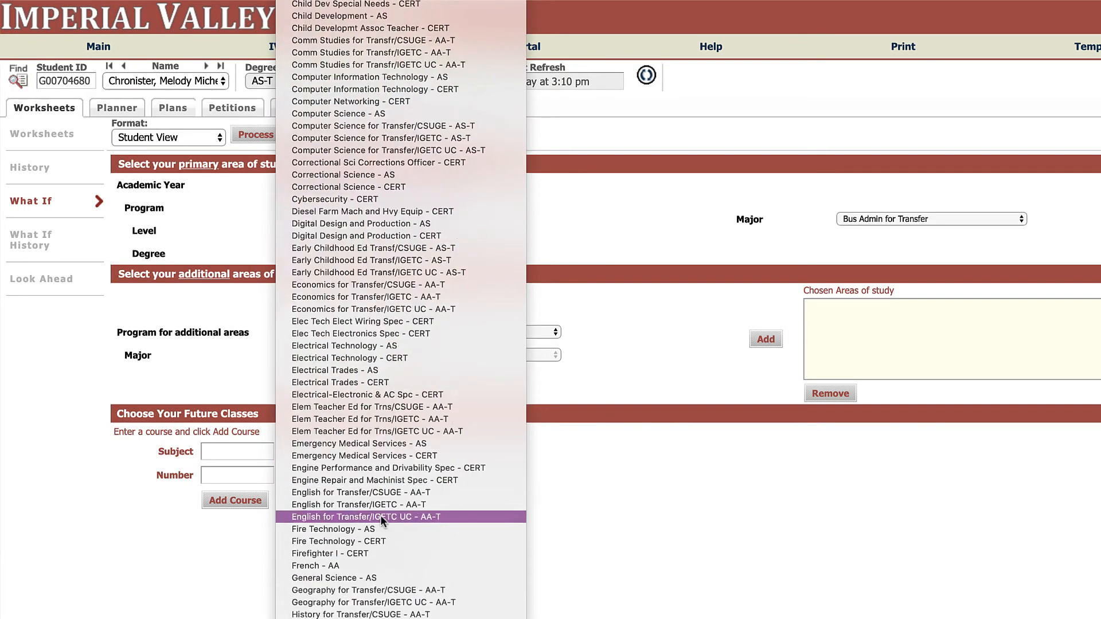
scroll(down, 3)
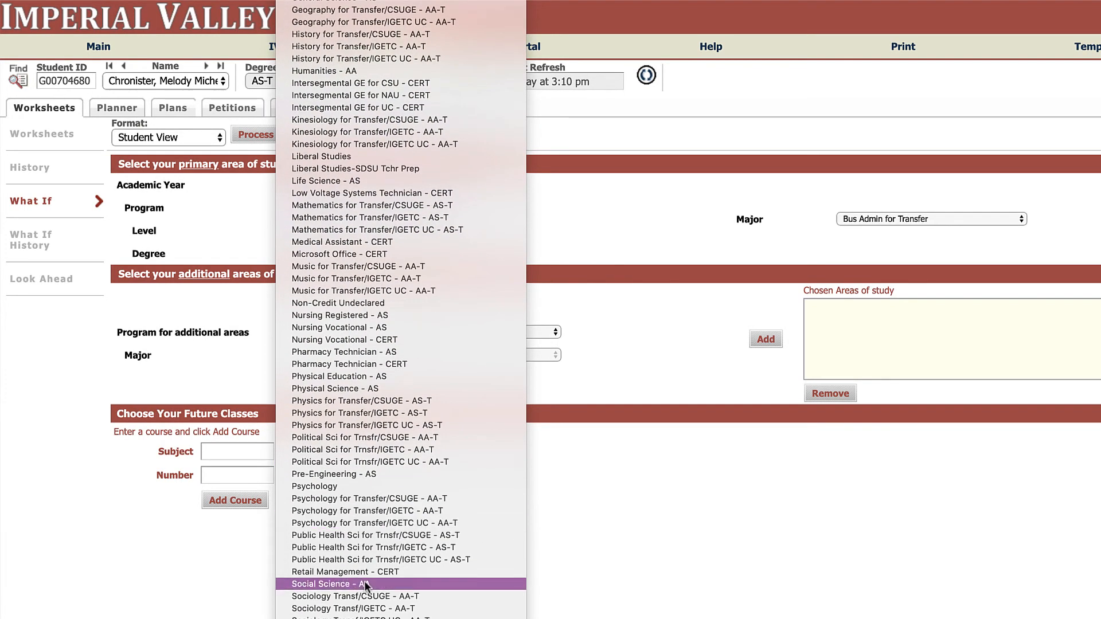
mouse_move(404, 510)
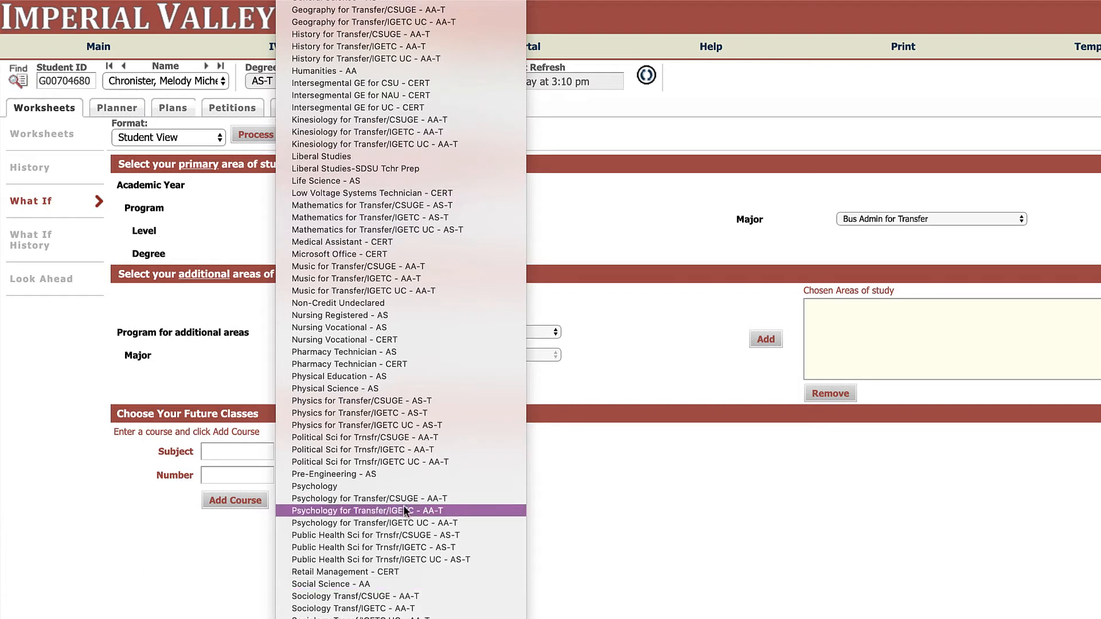
mouse_move(410, 527)
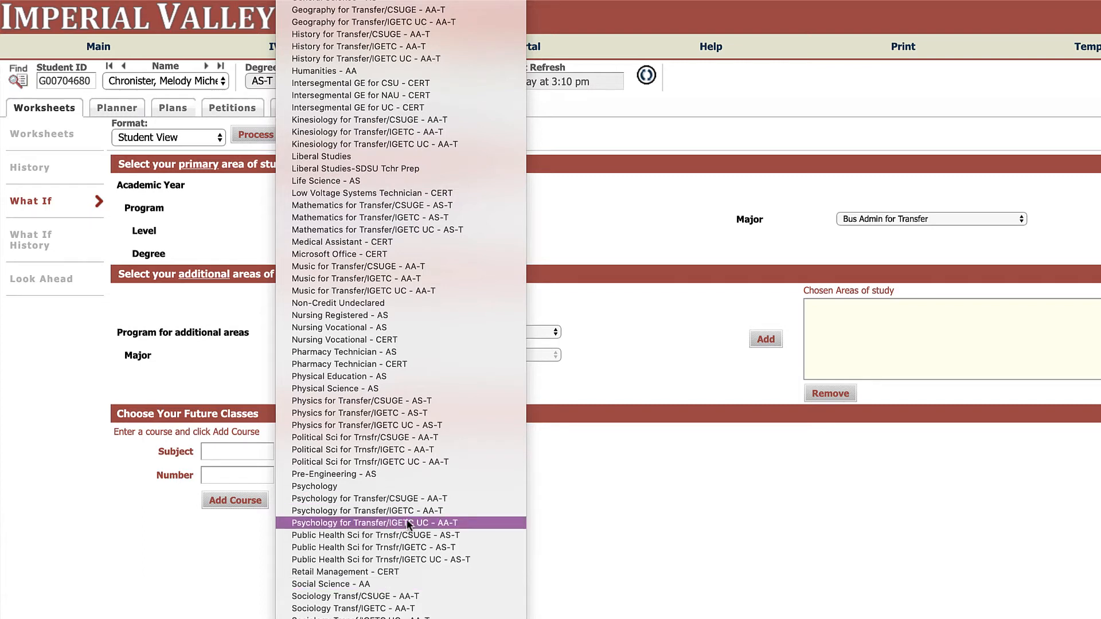
mouse_move(398, 508)
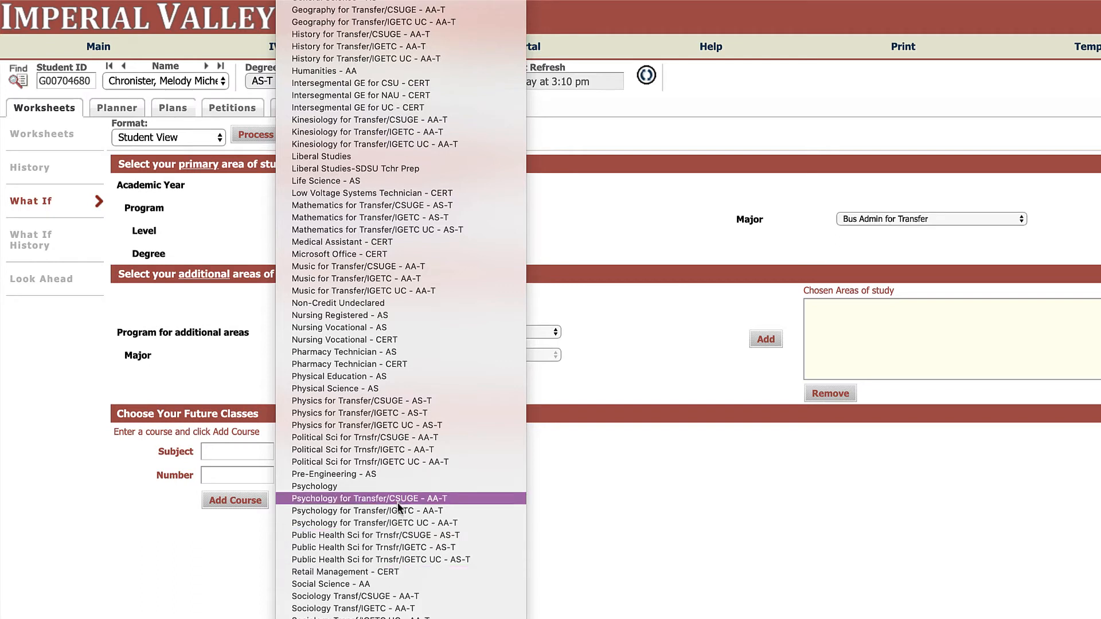
mouse_move(400, 514)
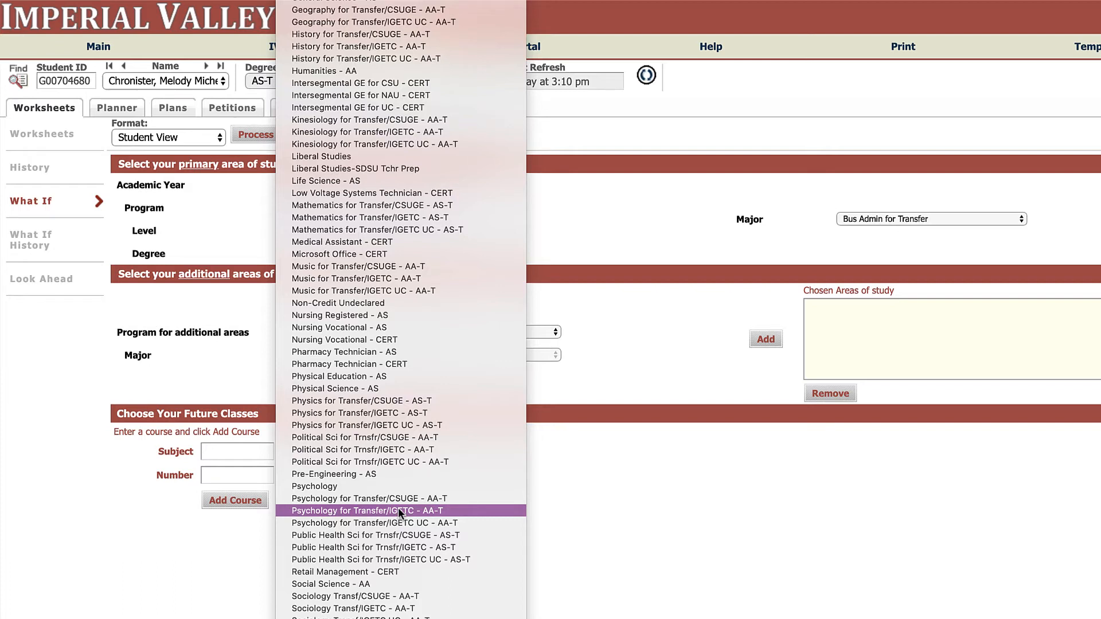
click(331, 584)
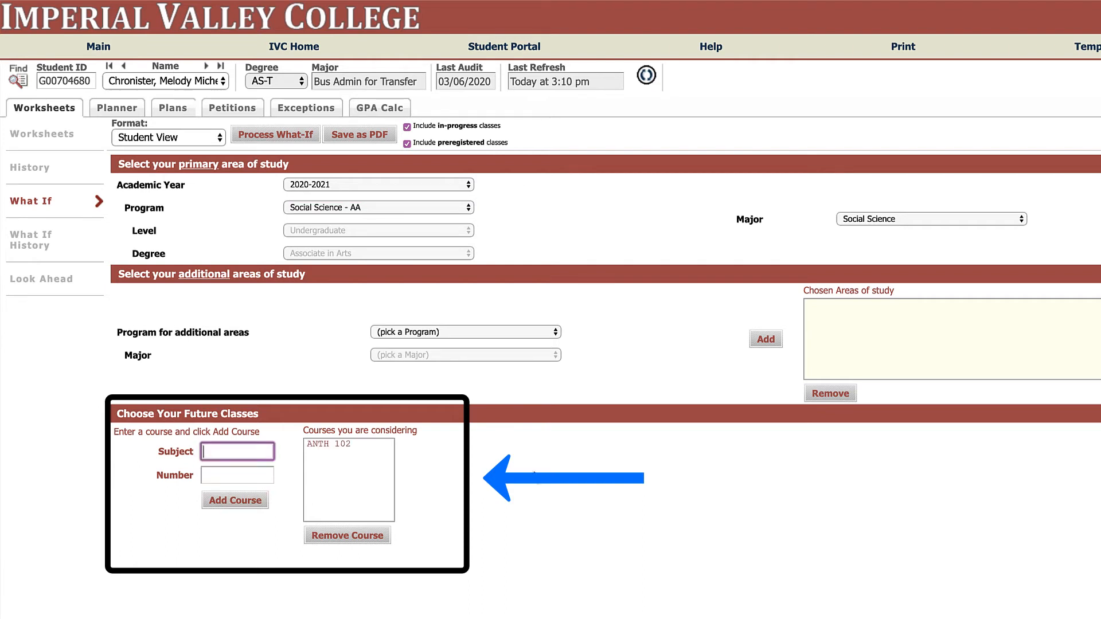
mouse_move(572, 470)
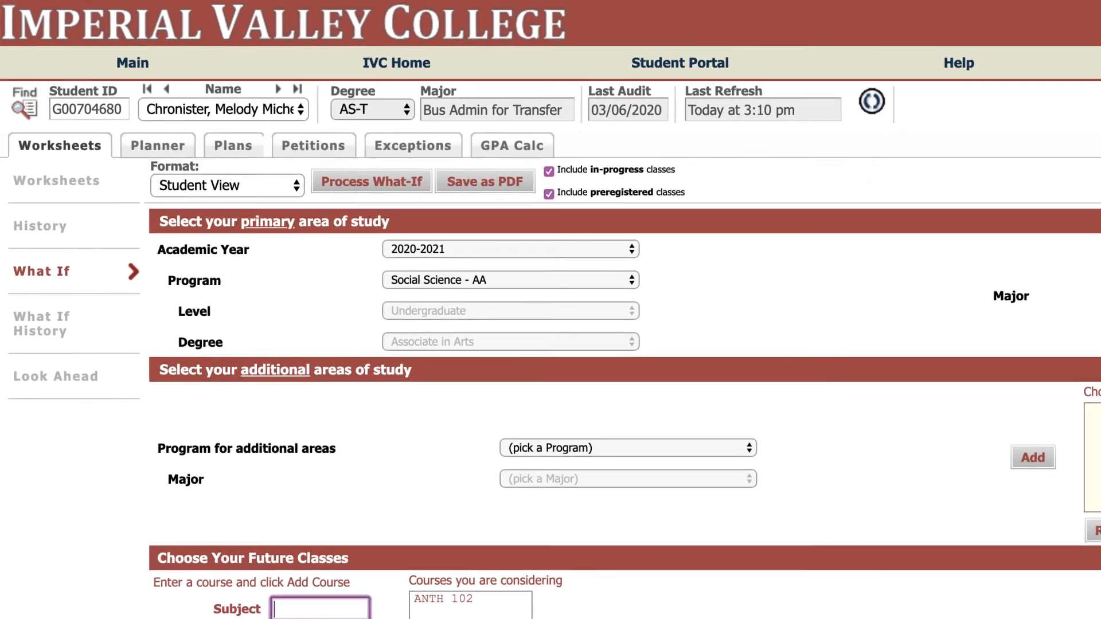
- Process the Social Science What-If audit to view its 100% progress results
click(369, 181)
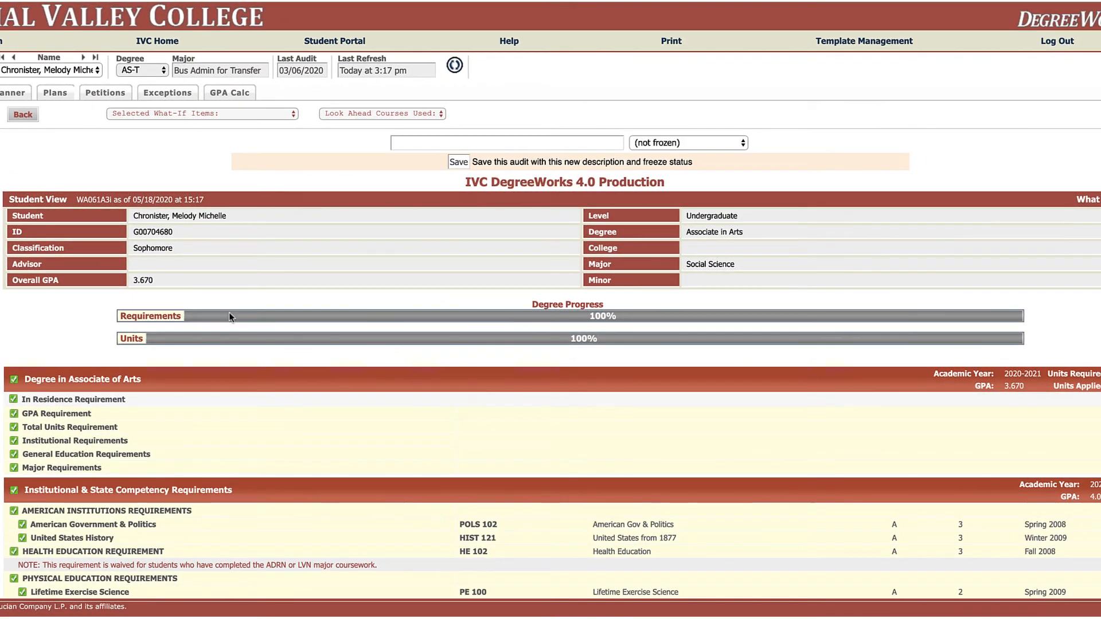
mouse_move(461, 346)
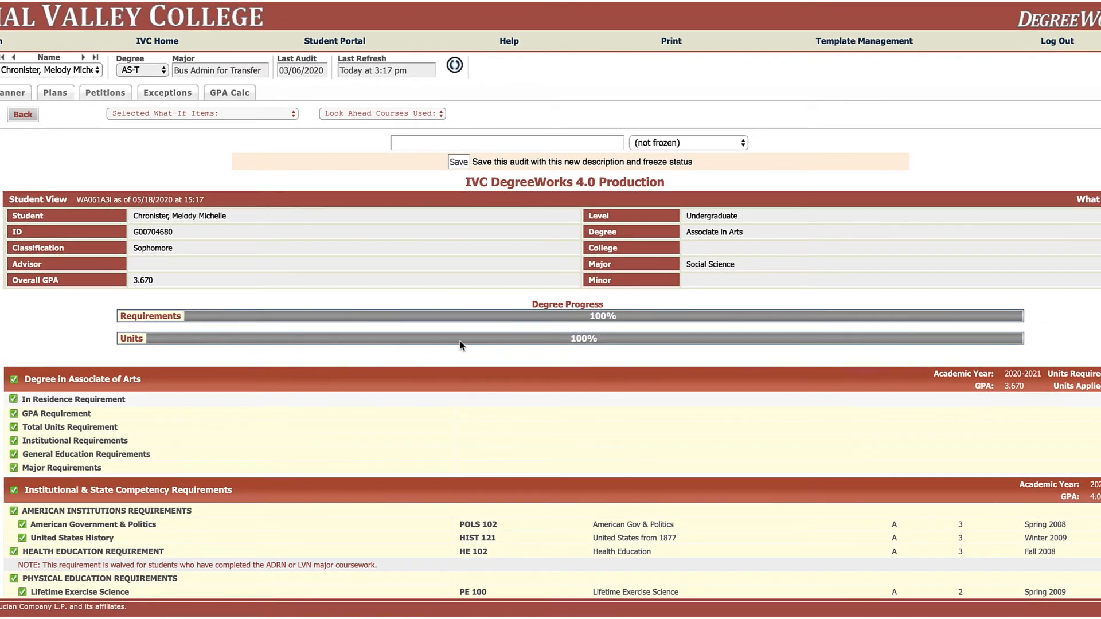
mouse_move(431, 361)
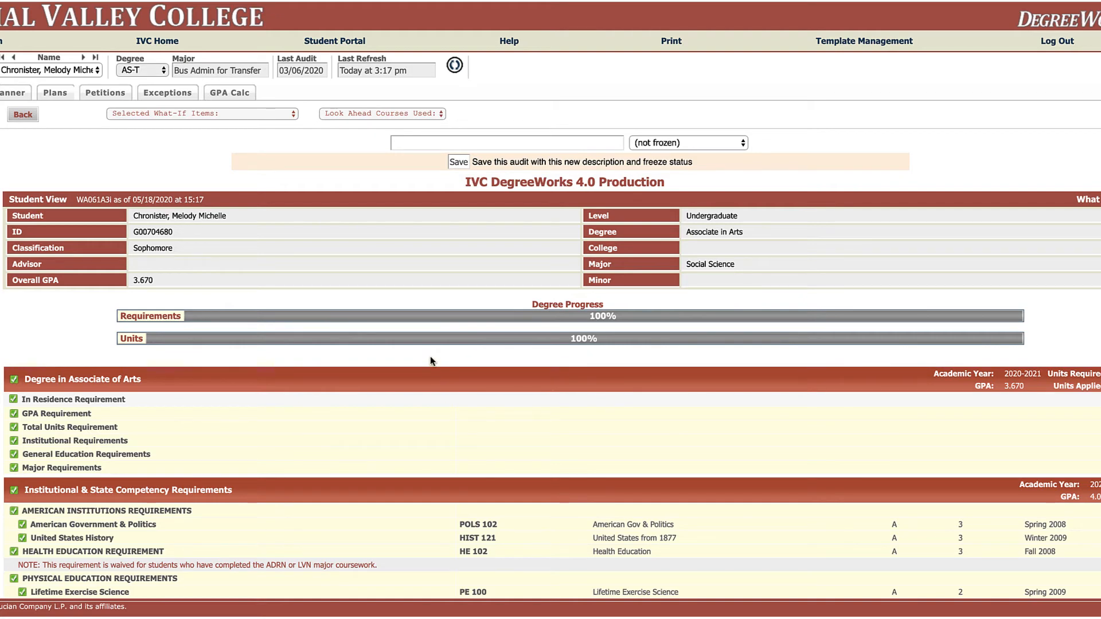
mouse_move(49, 320)
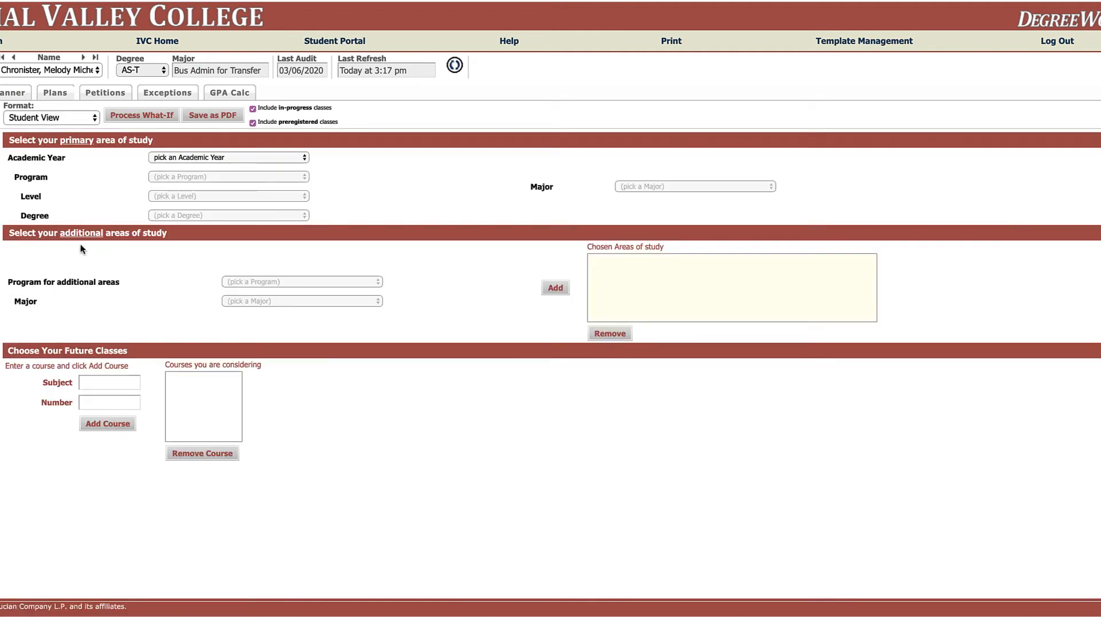
mouse_move(317, 195)
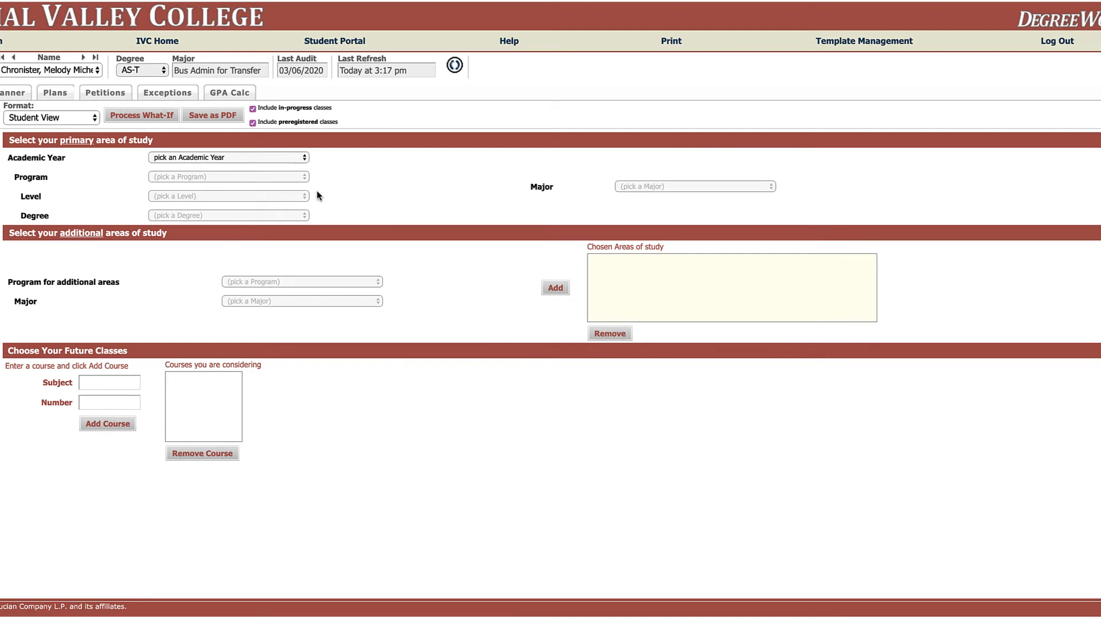
mouse_move(279, 184)
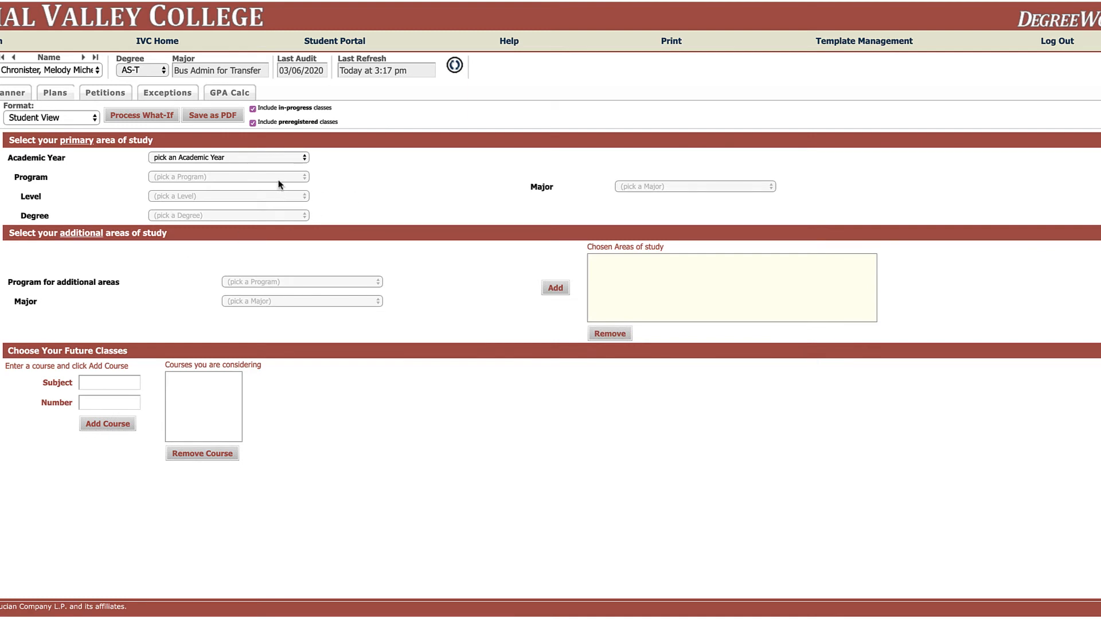
- Set AG Business primary, add AG Plant Science for Transfer, and process the What-If
click(228, 157)
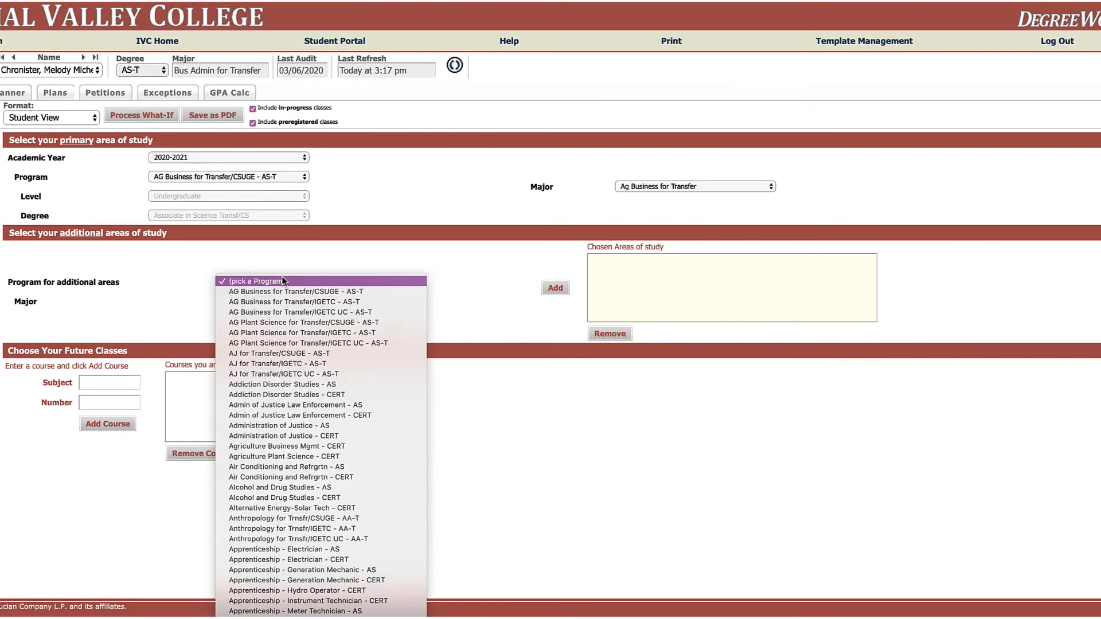
click(302, 322)
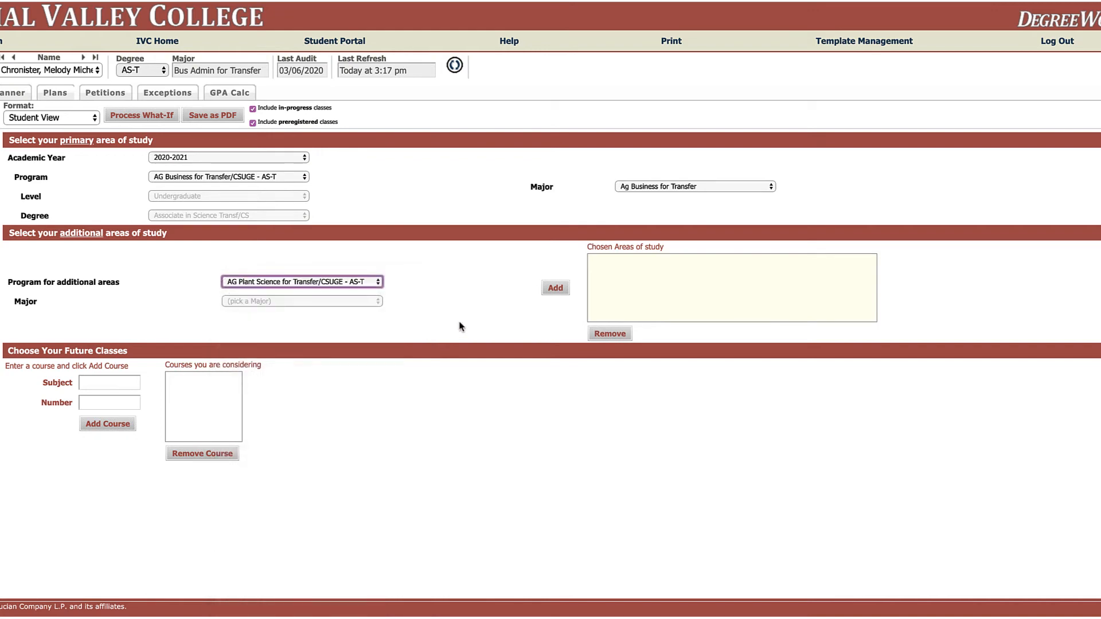
click(555, 288)
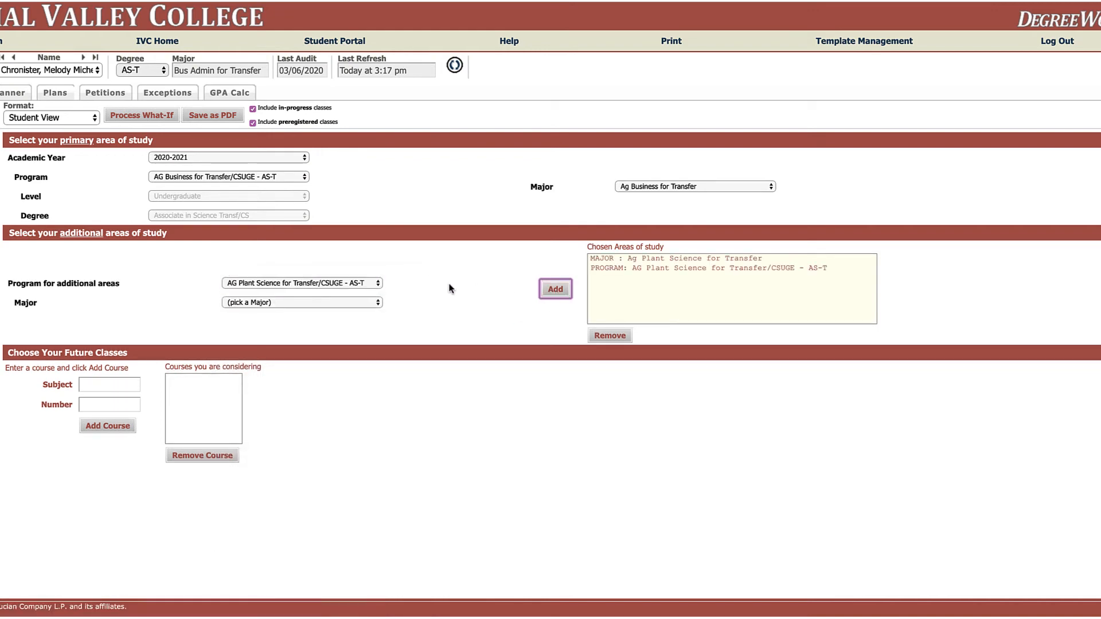
click(141, 115)
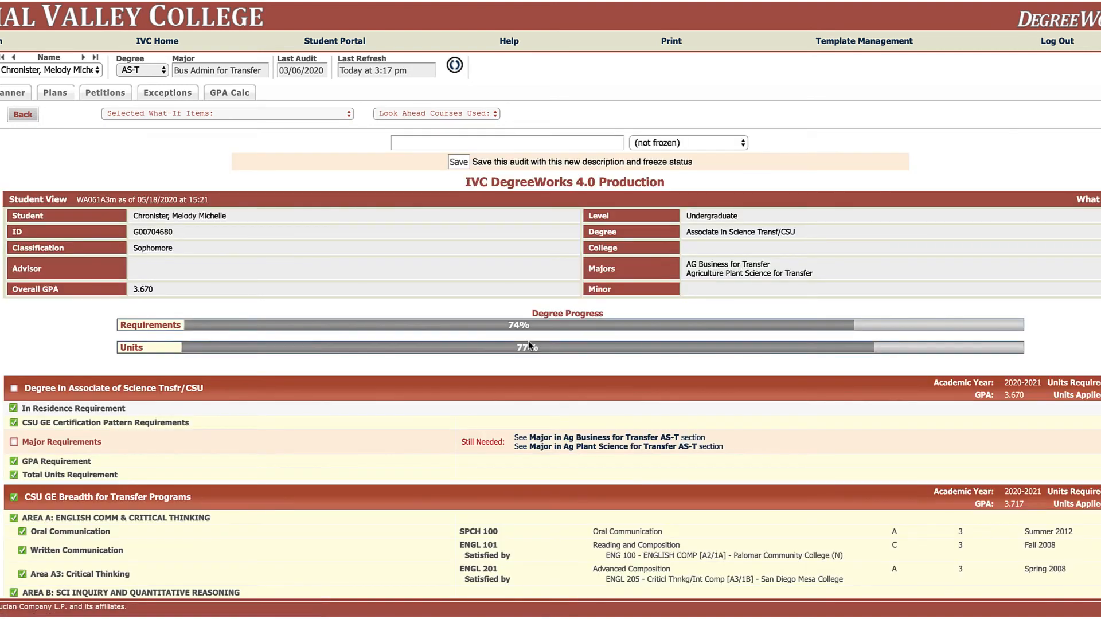
- Scroll to the Ag Business and Ag Plant Science major sections of the audit
scroll(down, 3)
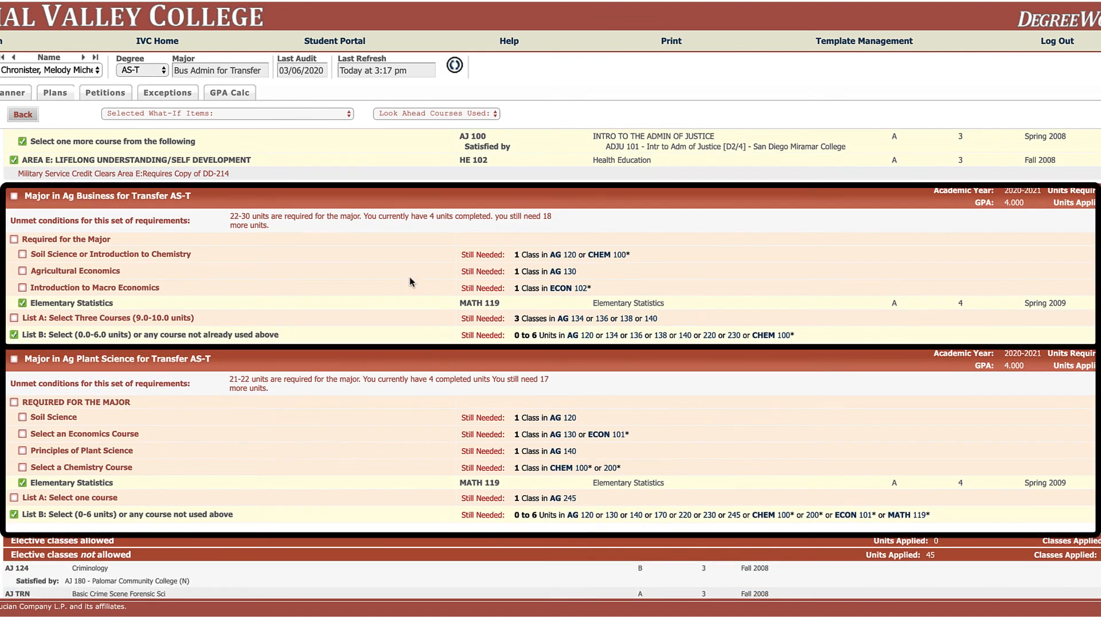
mouse_move(415, 450)
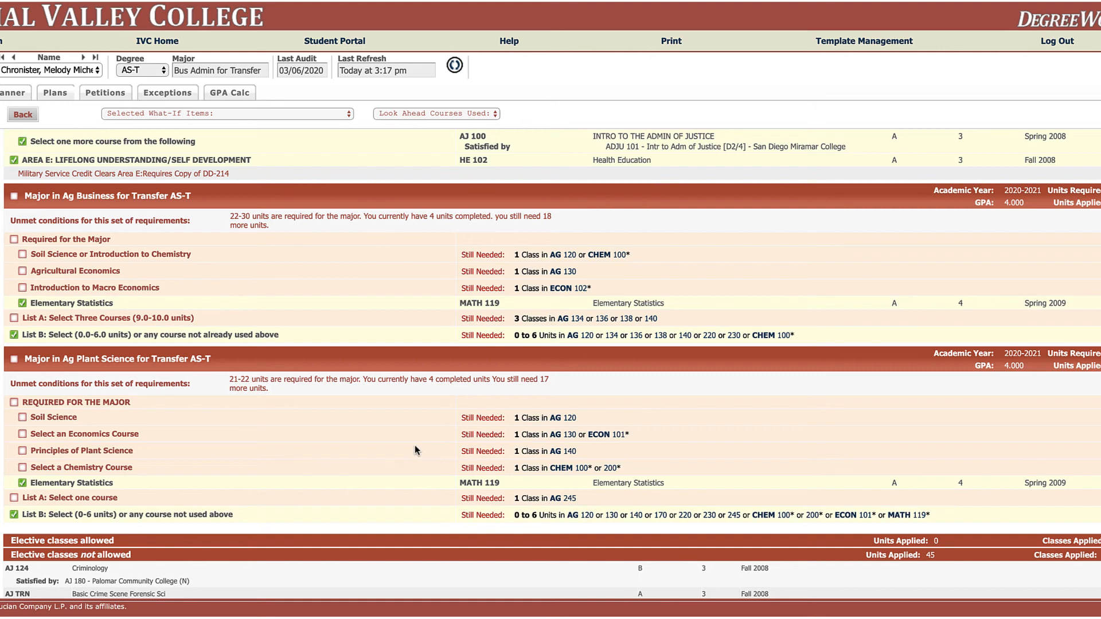
mouse_move(1073, 401)
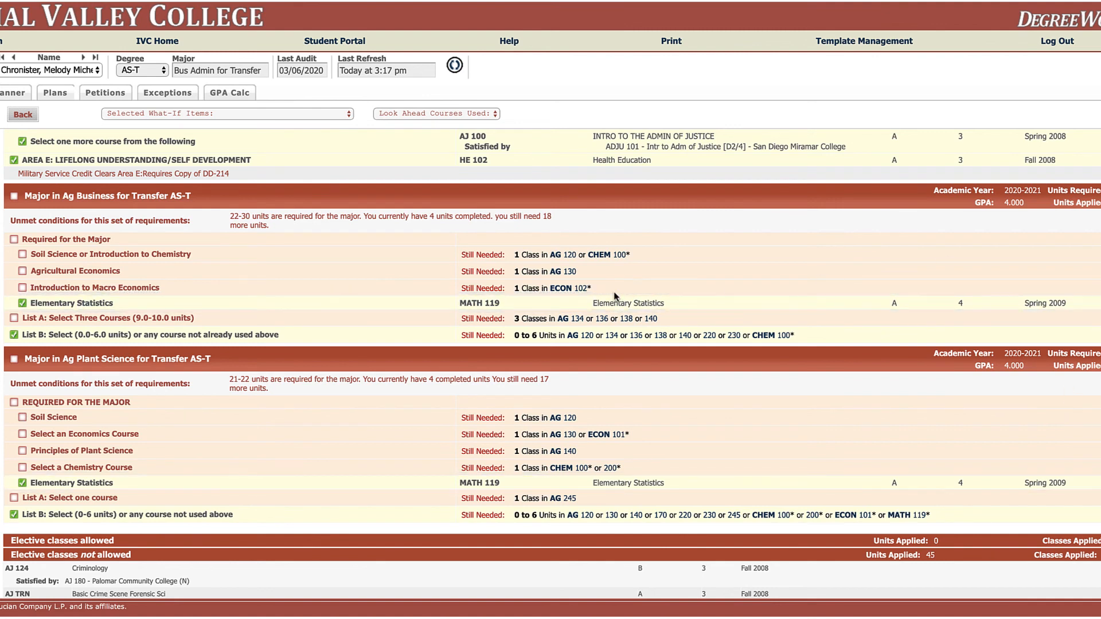
mouse_move(226, 440)
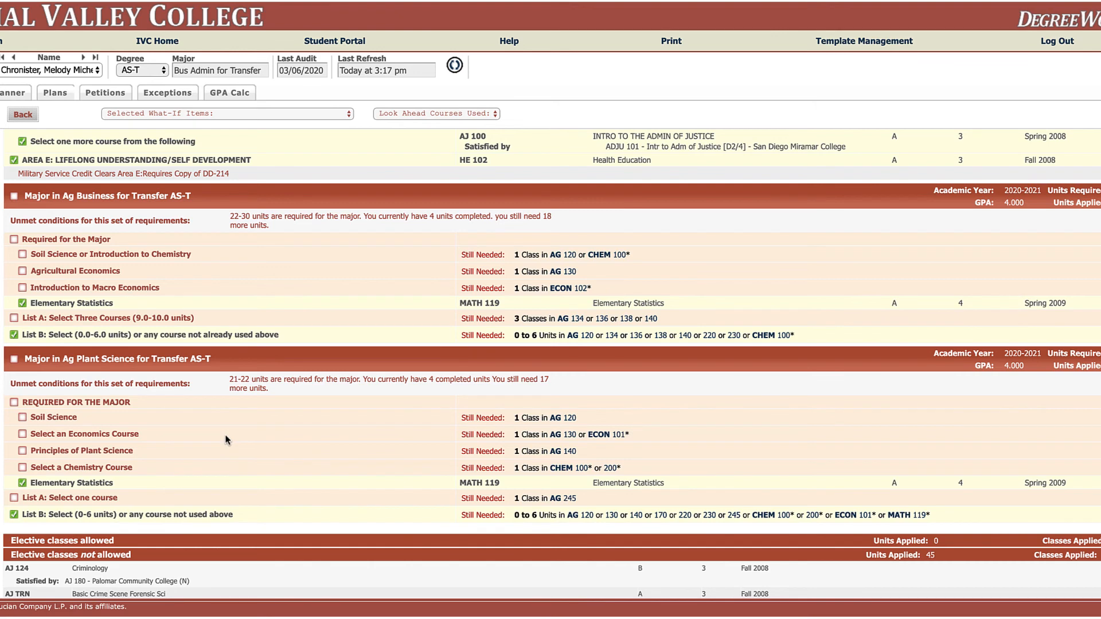
mouse_move(275, 277)
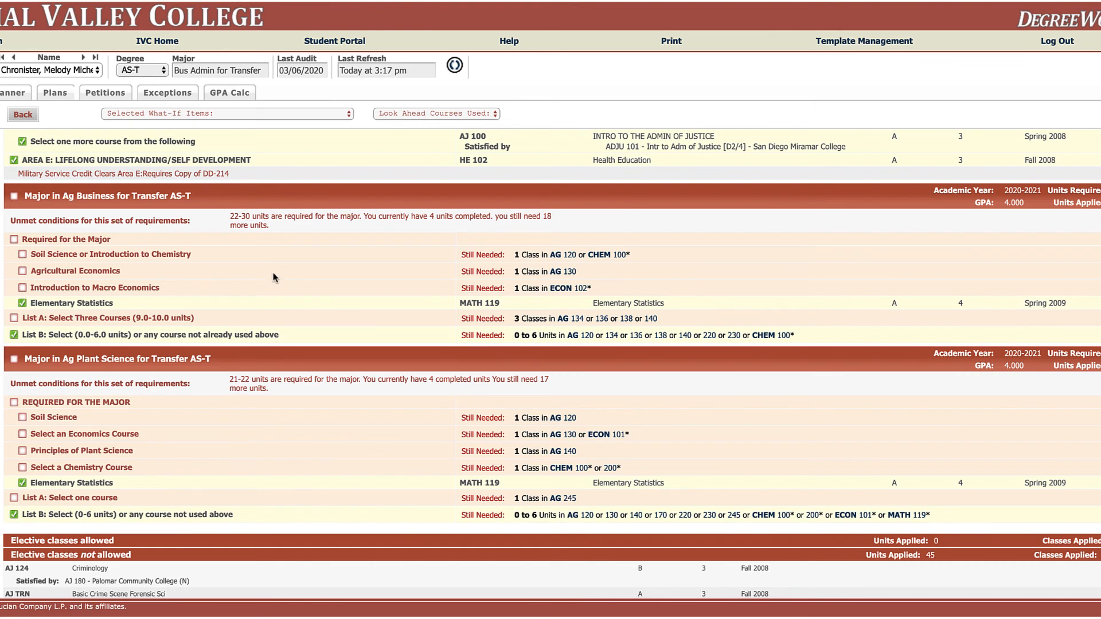